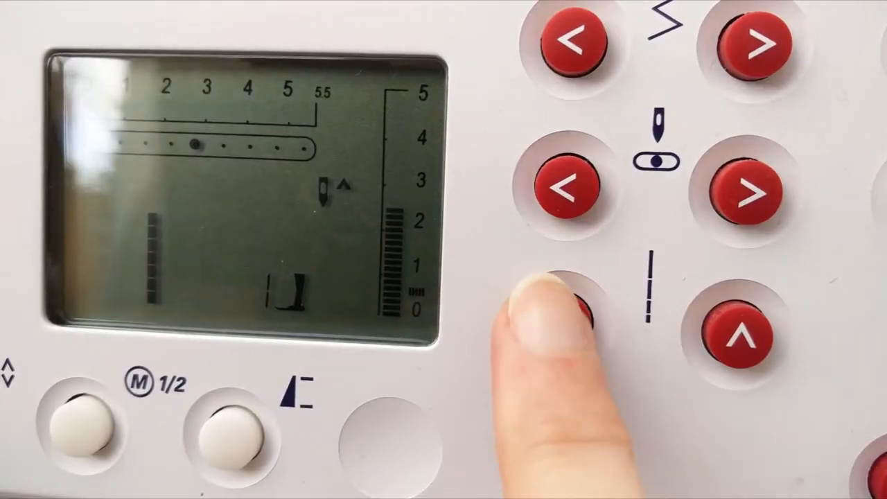
{"action": "left_click", "coordinate": [561, 312]}
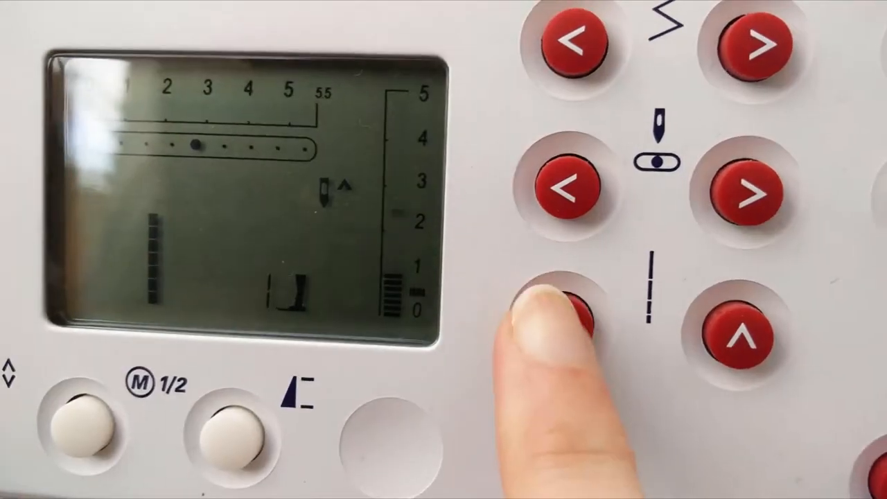